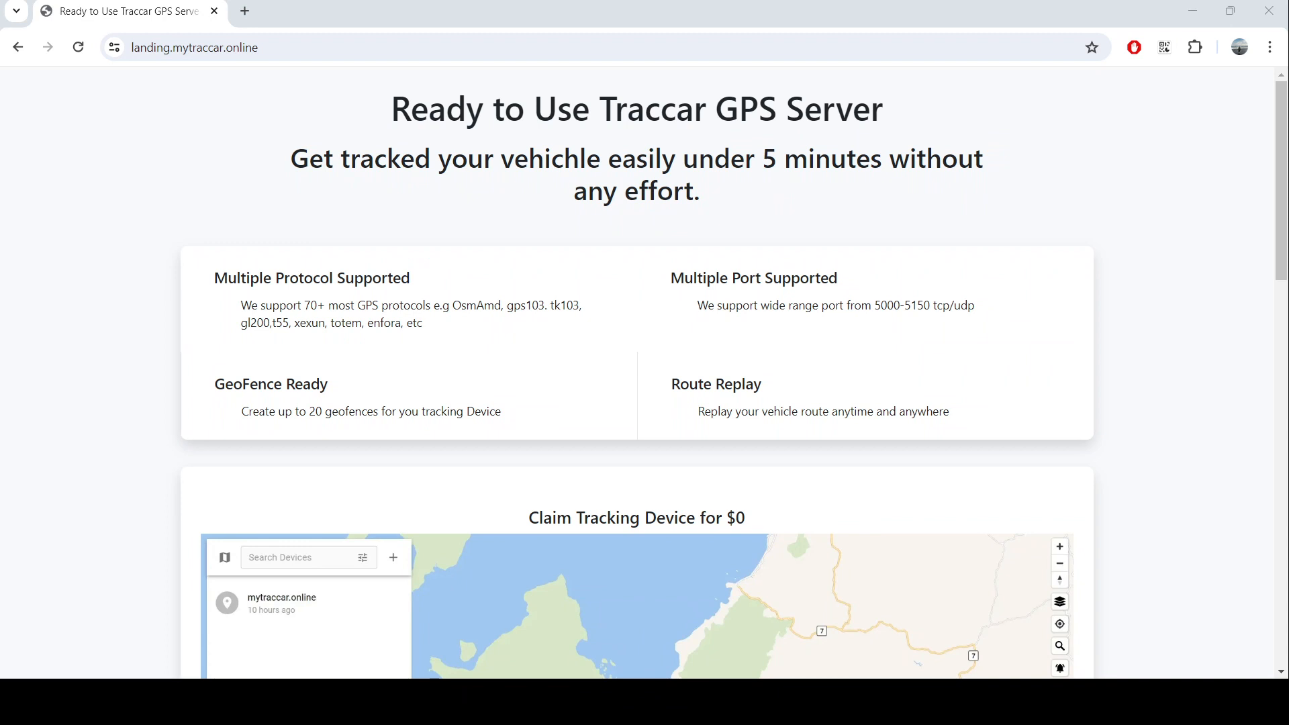
{"action": "mouse_move", "coordinate": [67, 227]}
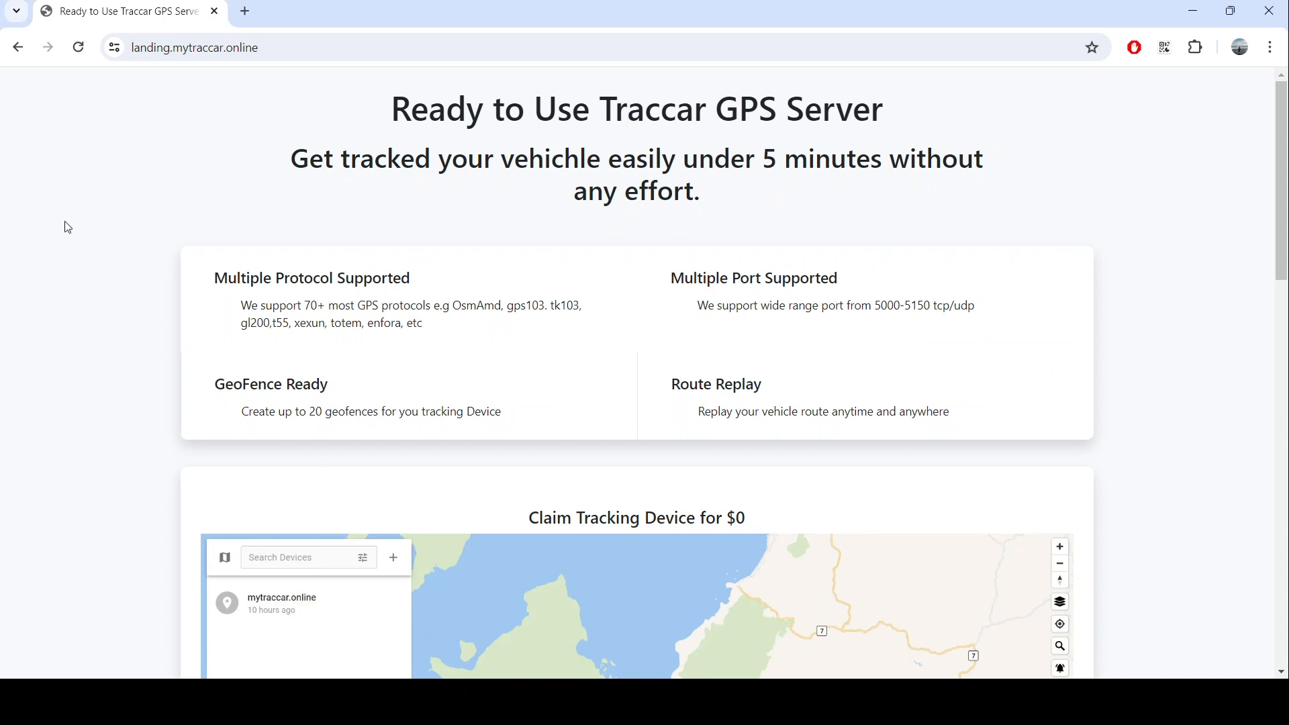
{"action": "mouse_move", "coordinate": [84, 226]}
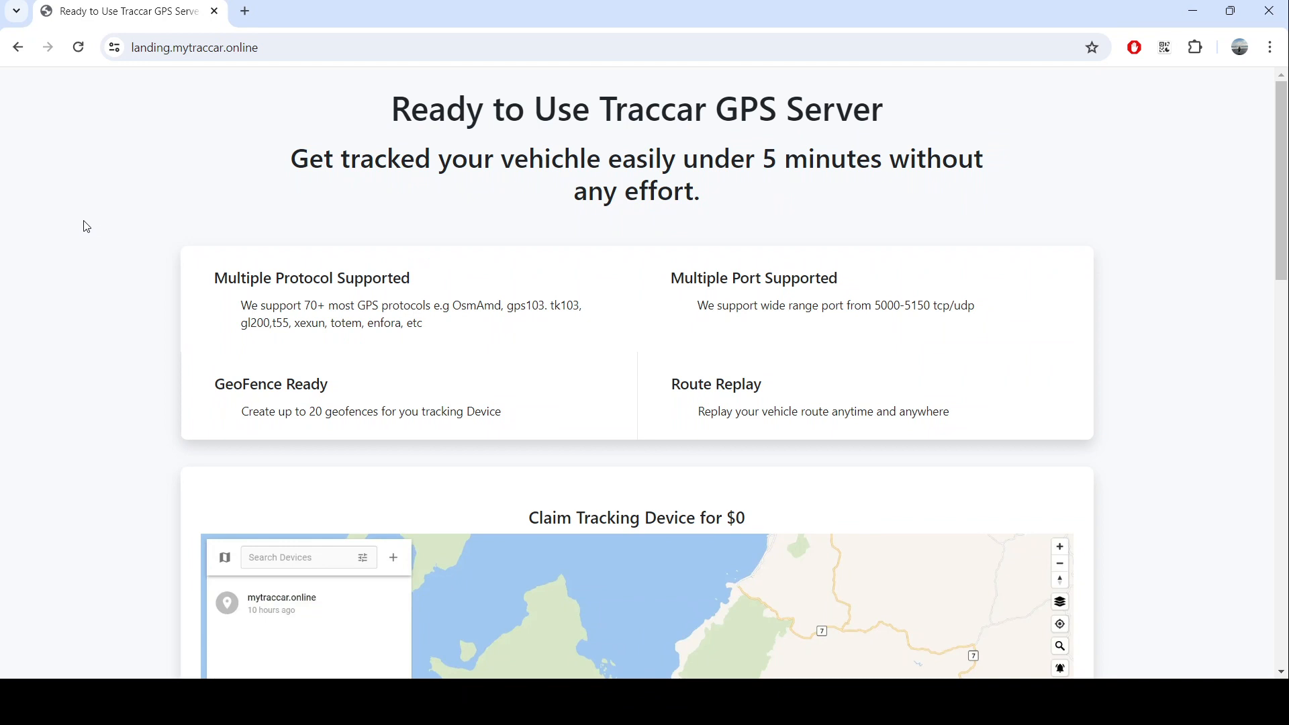
{"action": "mouse_move", "coordinate": [199, 214]}
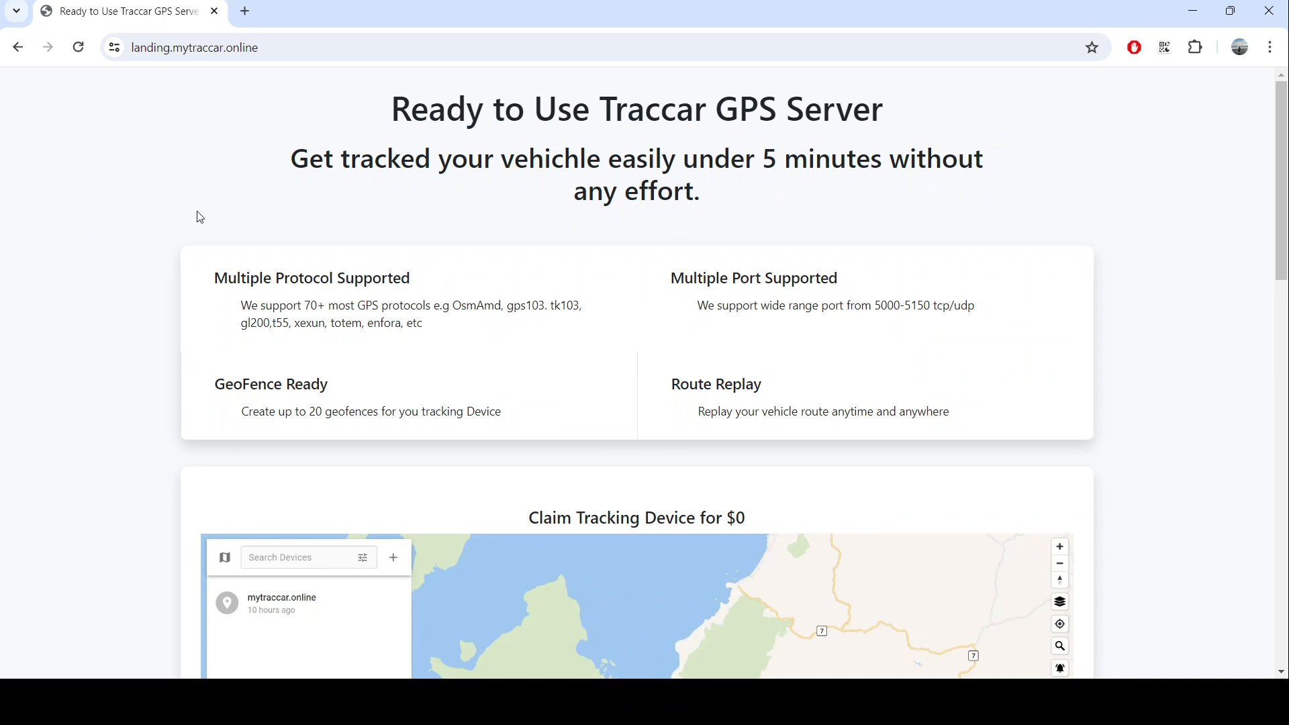
{"action": "mouse_move", "coordinate": [459, 227]}
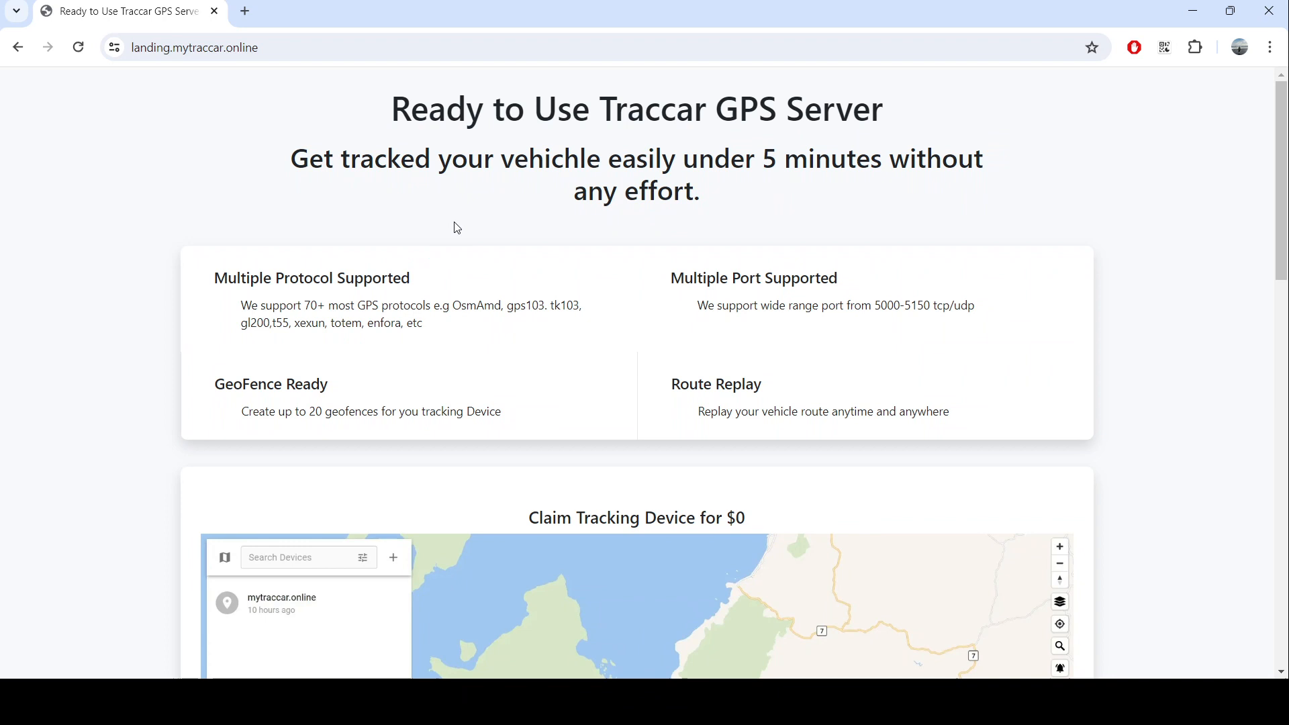
{"action": "mouse_move", "coordinate": [382, 243]}
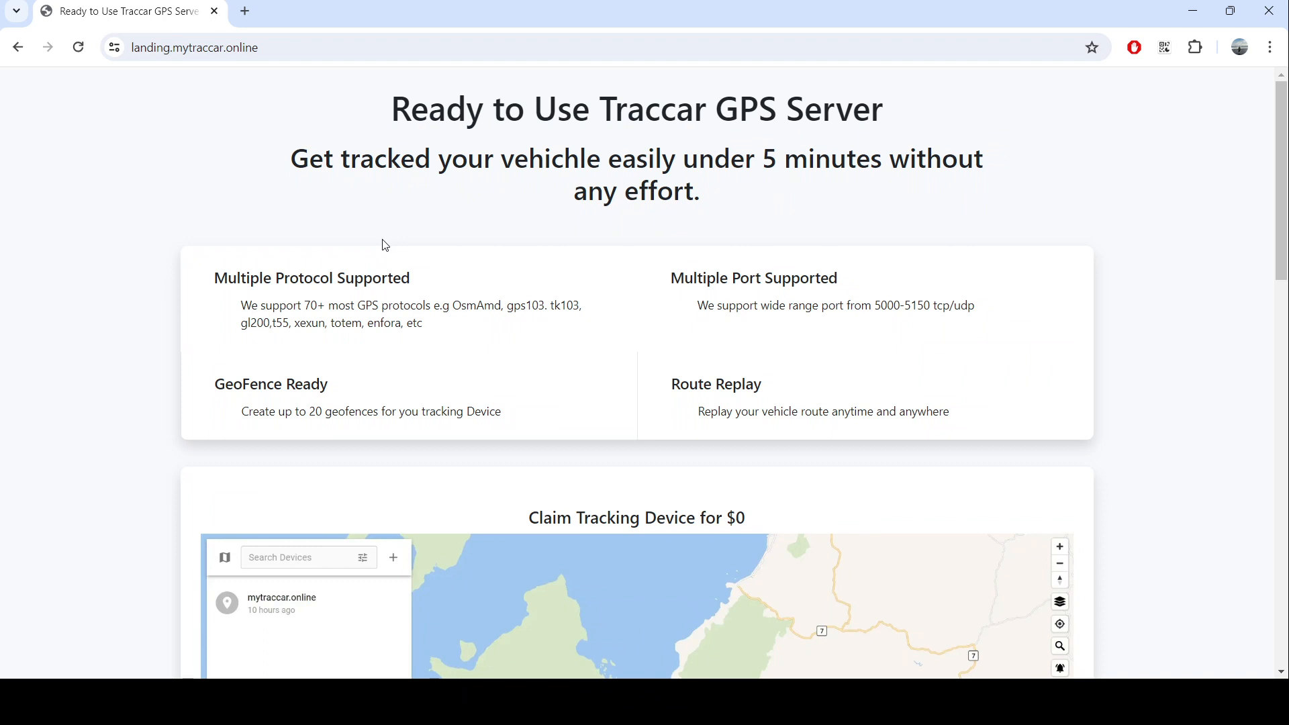
{"action": "mouse_move", "coordinate": [518, 235]}
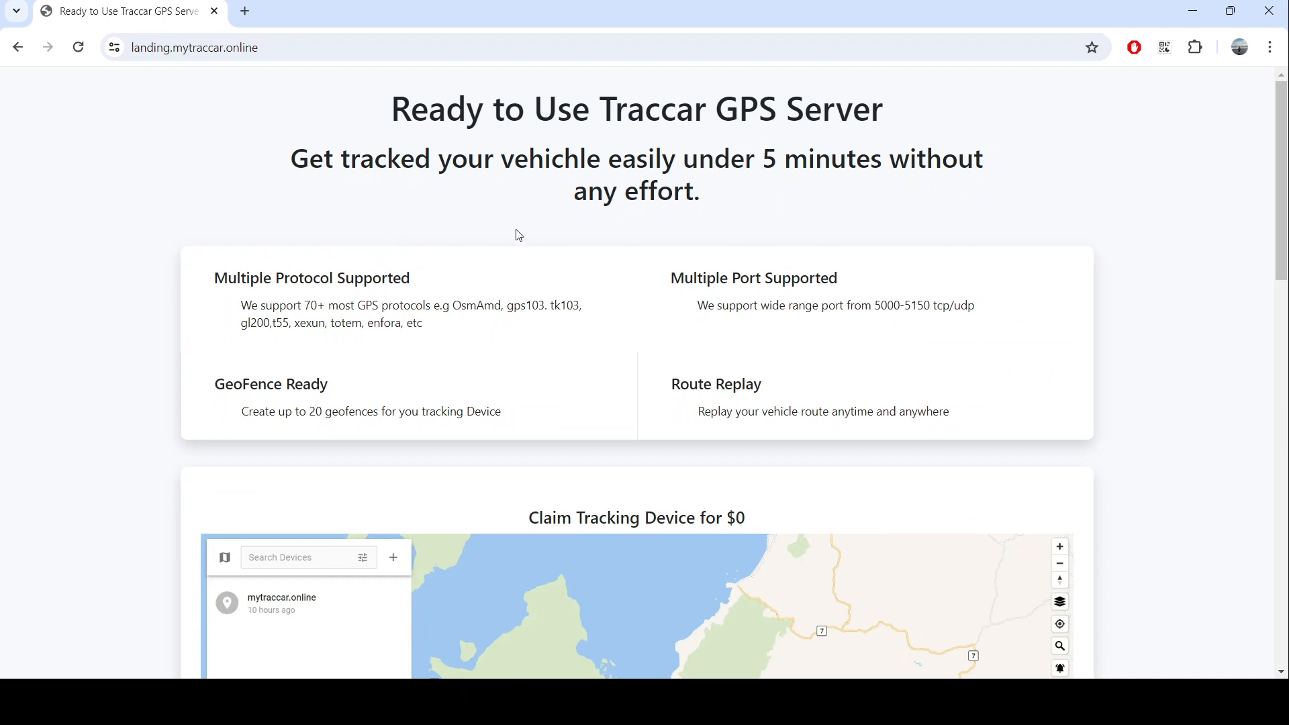
- Scroll the landing page to the $12.49 monthly offer, then back up to the $0 device claim with Google login
{"action": "scroll", "scroll_direction": "down", "scroll_amount": 3}
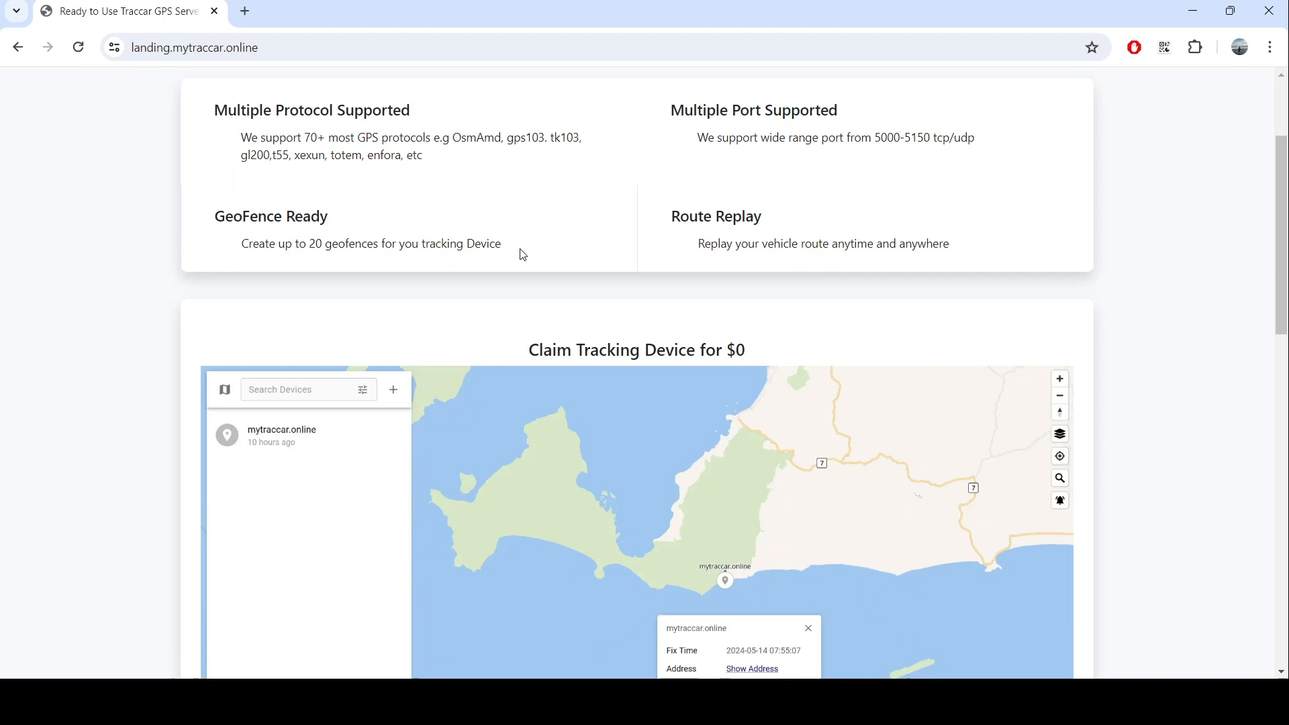
{"action": "mouse_move", "coordinate": [510, 249]}
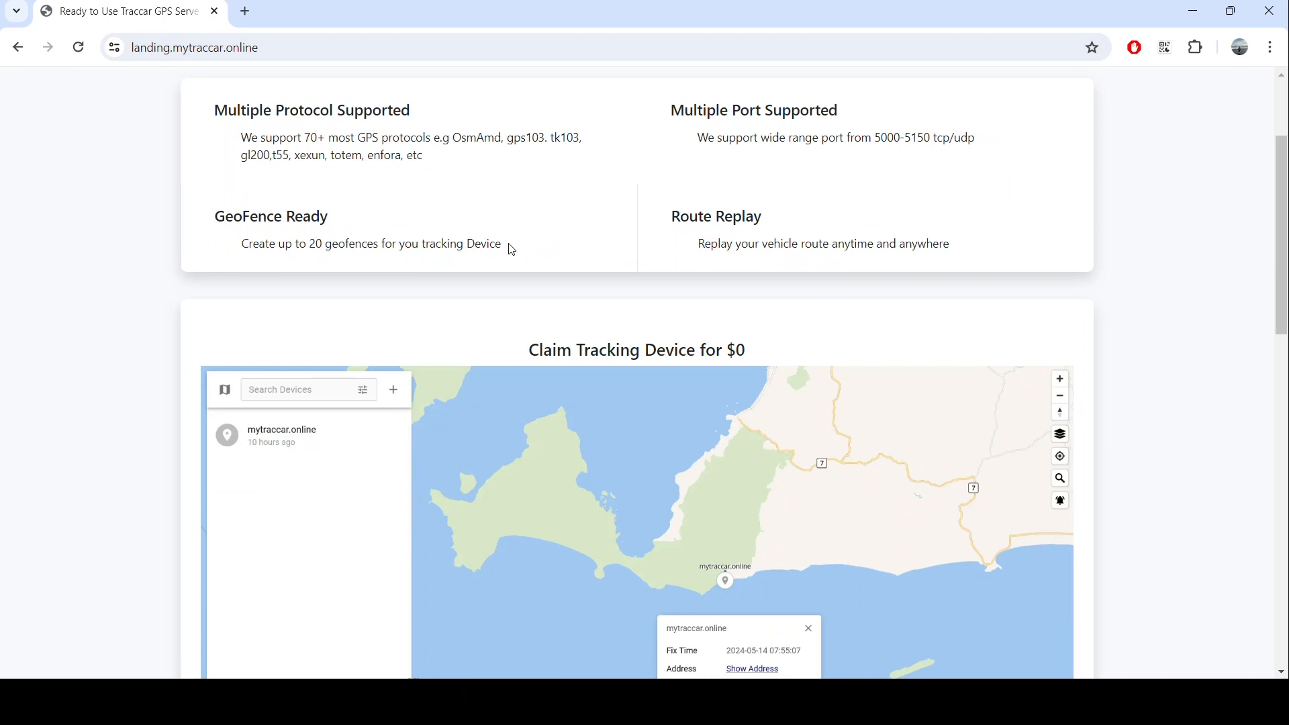
{"action": "scroll", "scroll_direction": "down", "scroll_amount": 3}
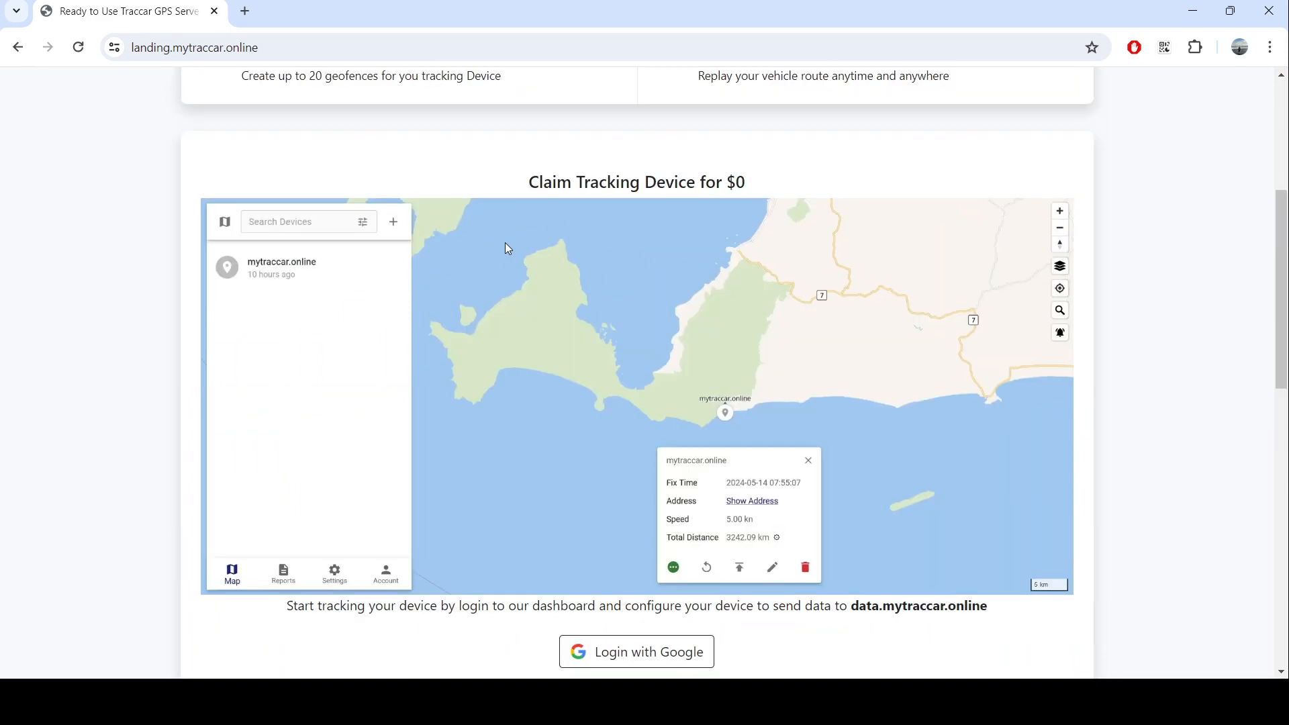
{"action": "mouse_move", "coordinate": [635, 651]}
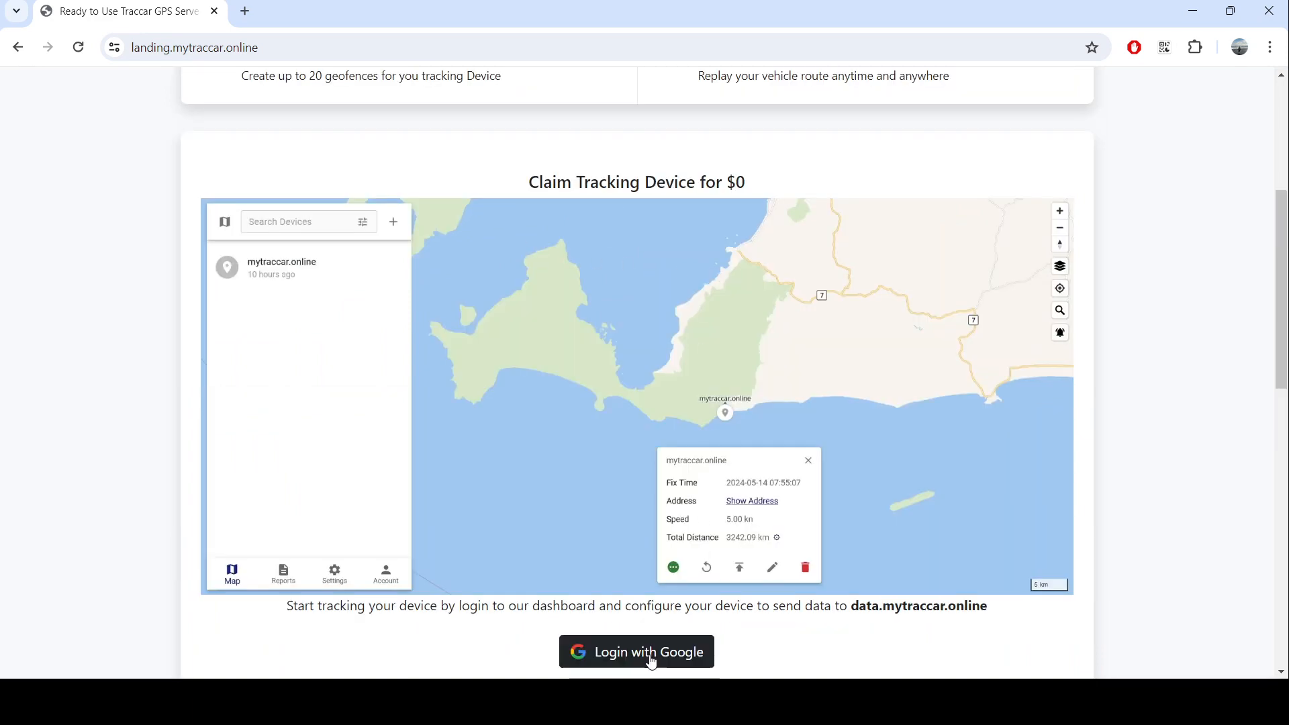
{"action": "mouse_move", "coordinate": [692, 584]}
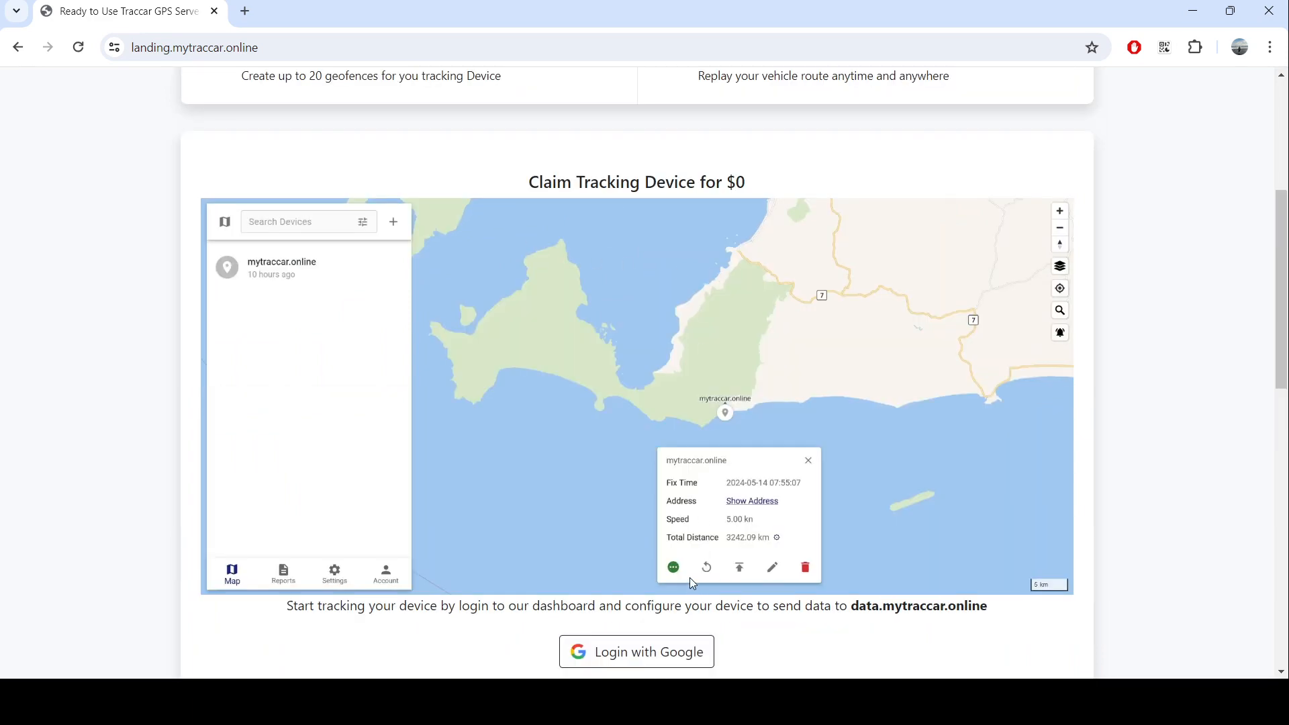
{"action": "scroll", "scroll_direction": "down", "scroll_amount": 3}
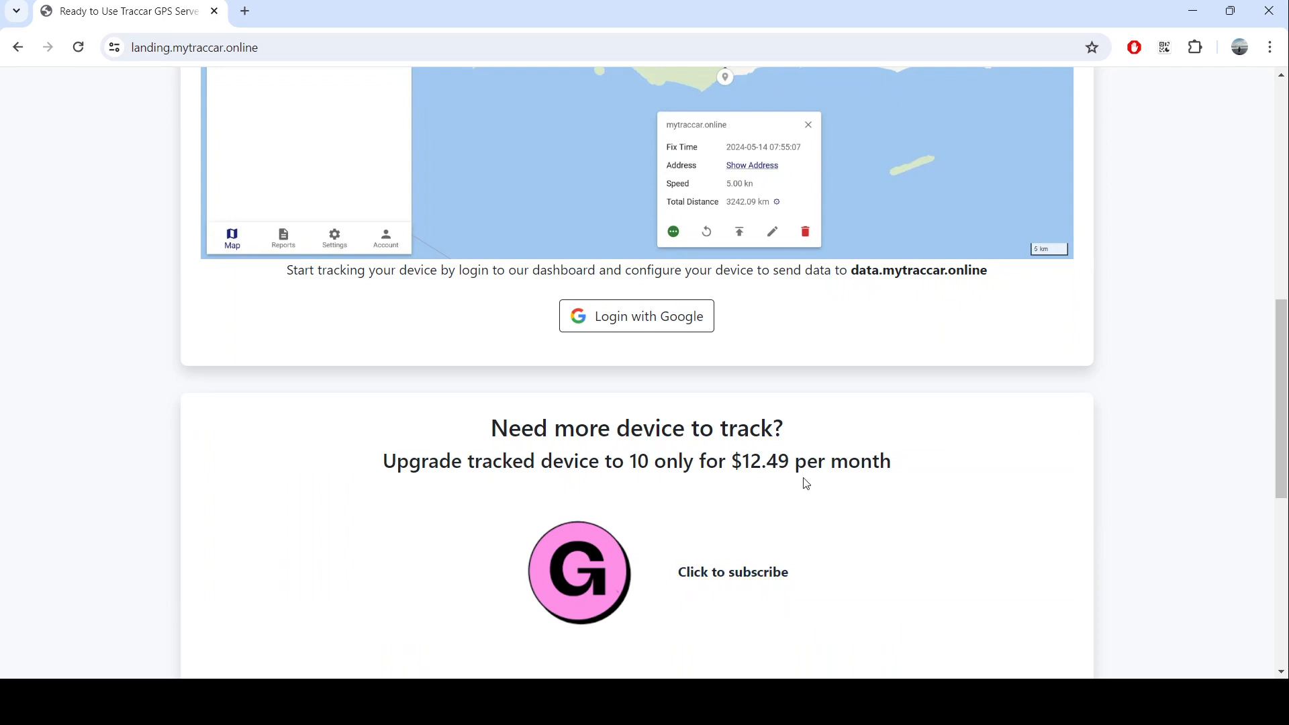
{"action": "mouse_move", "coordinate": [794, 482]}
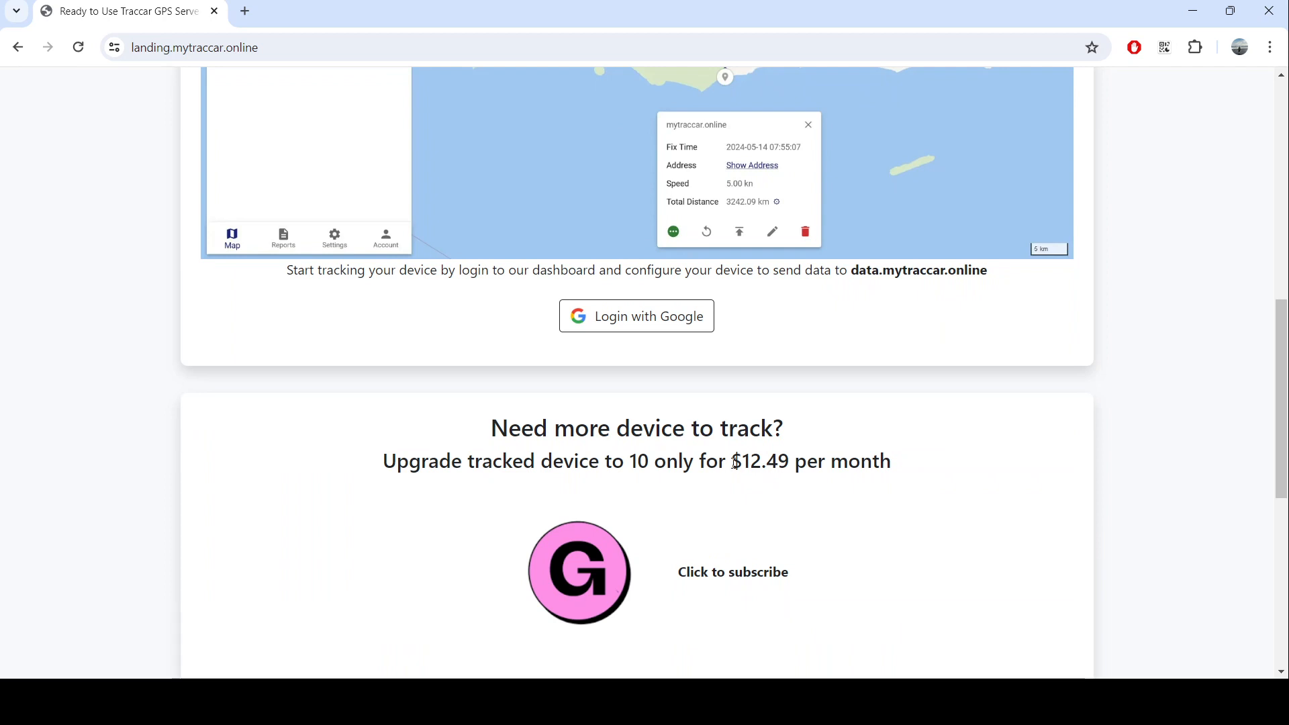
{"action": "scroll", "scroll_direction": "up", "scroll_amount": 3}
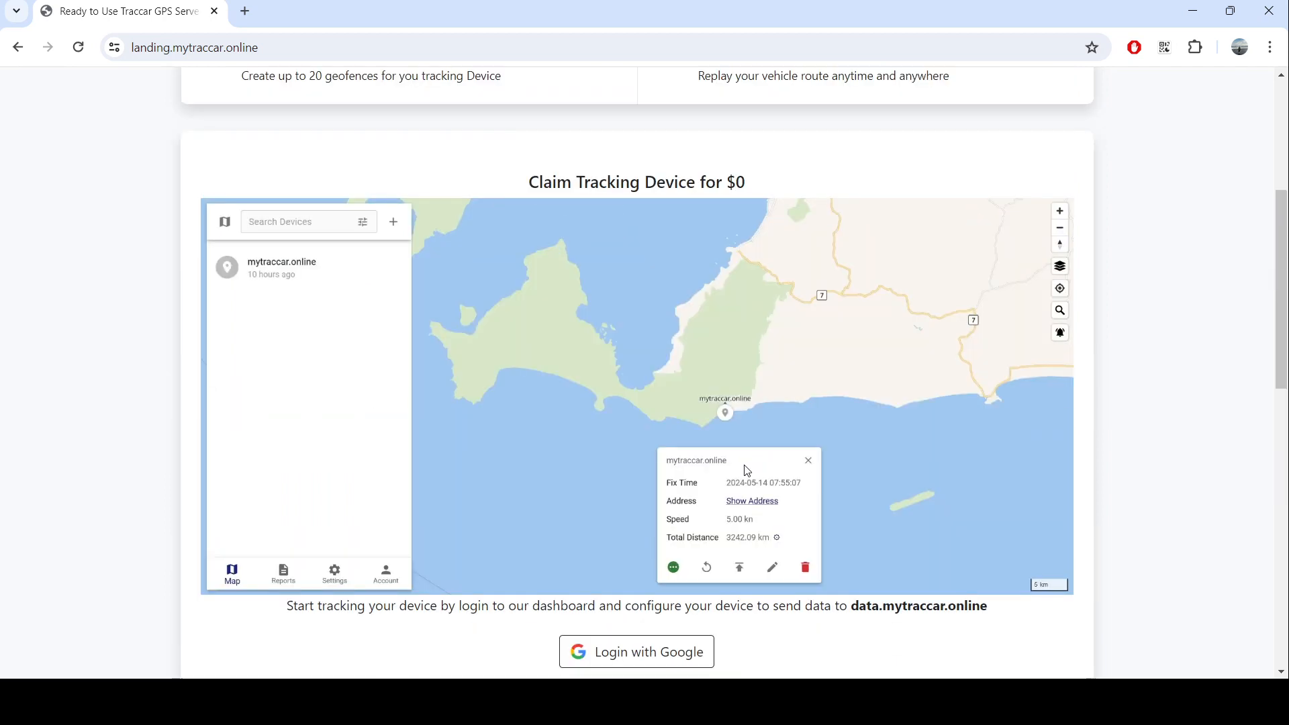
{"action": "mouse_move", "coordinate": [657, 591]}
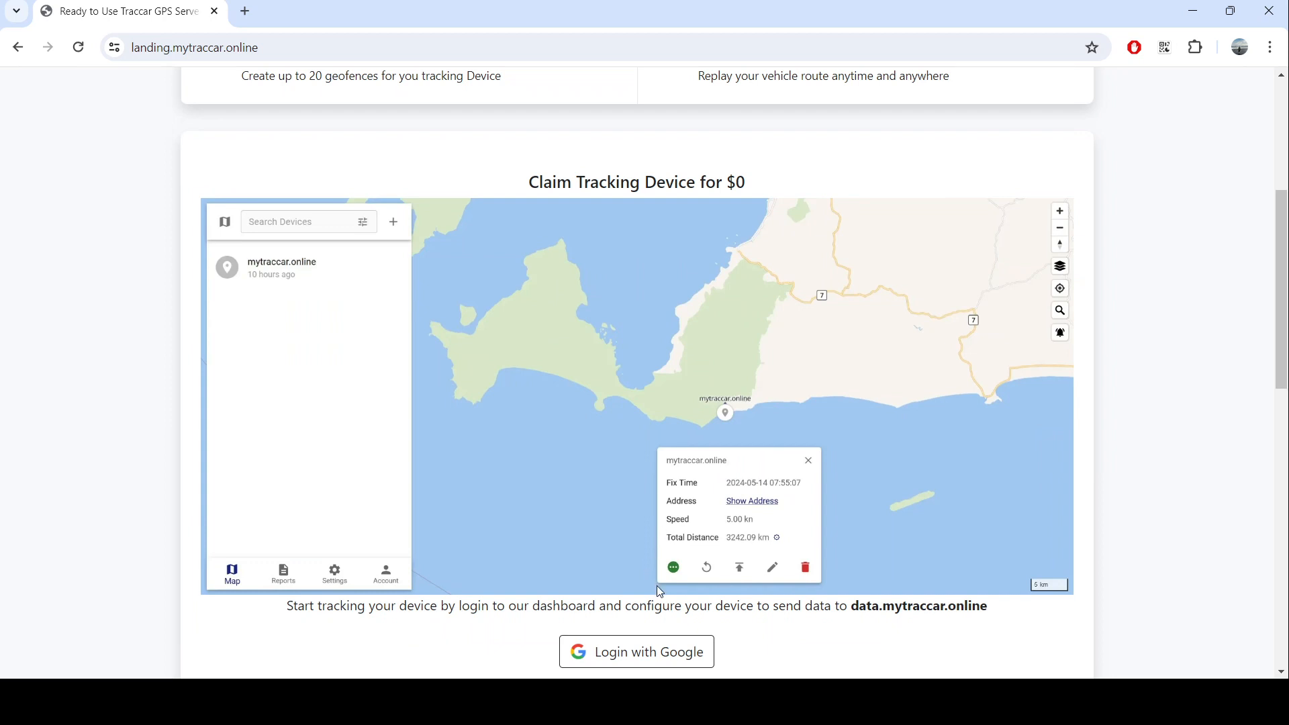
{"action": "mouse_move", "coordinate": [636, 652]}
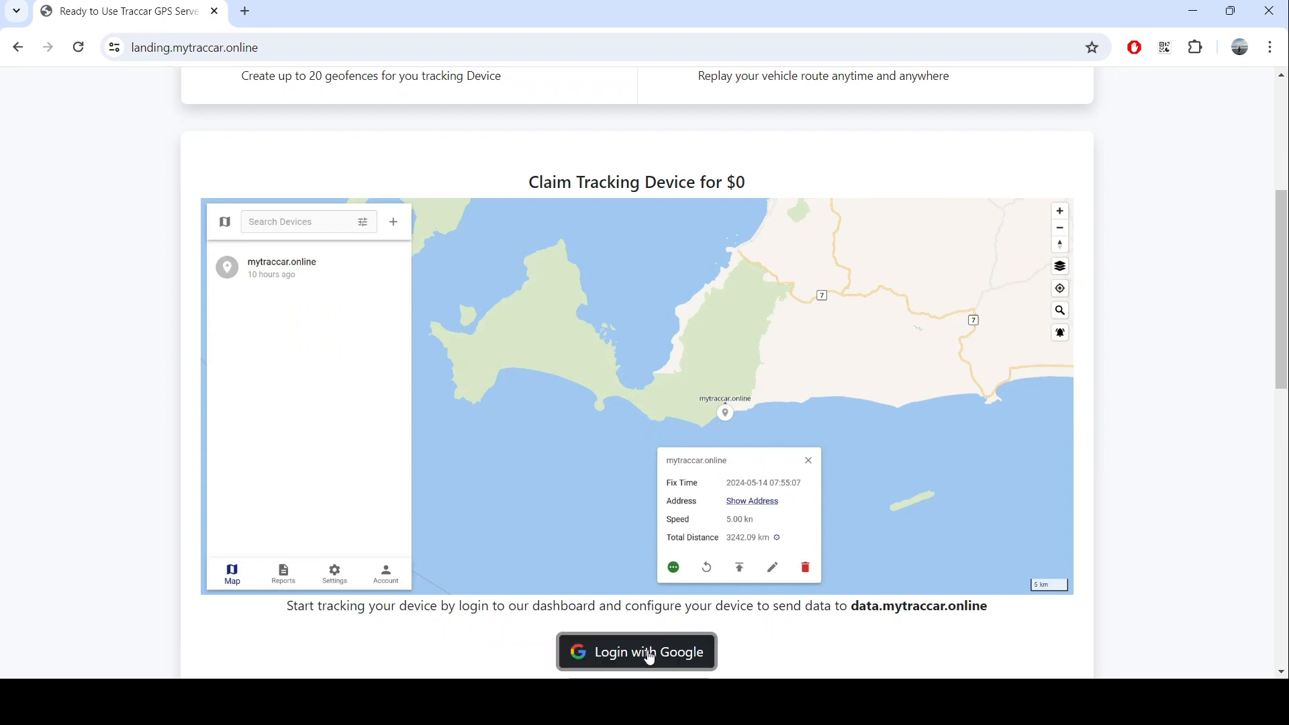
- Sign in with Google to reach the dashboard map showing MyTraccarOnline-Device1 near Surabaya
{"action": "left_click", "coordinate": [634, 652]}
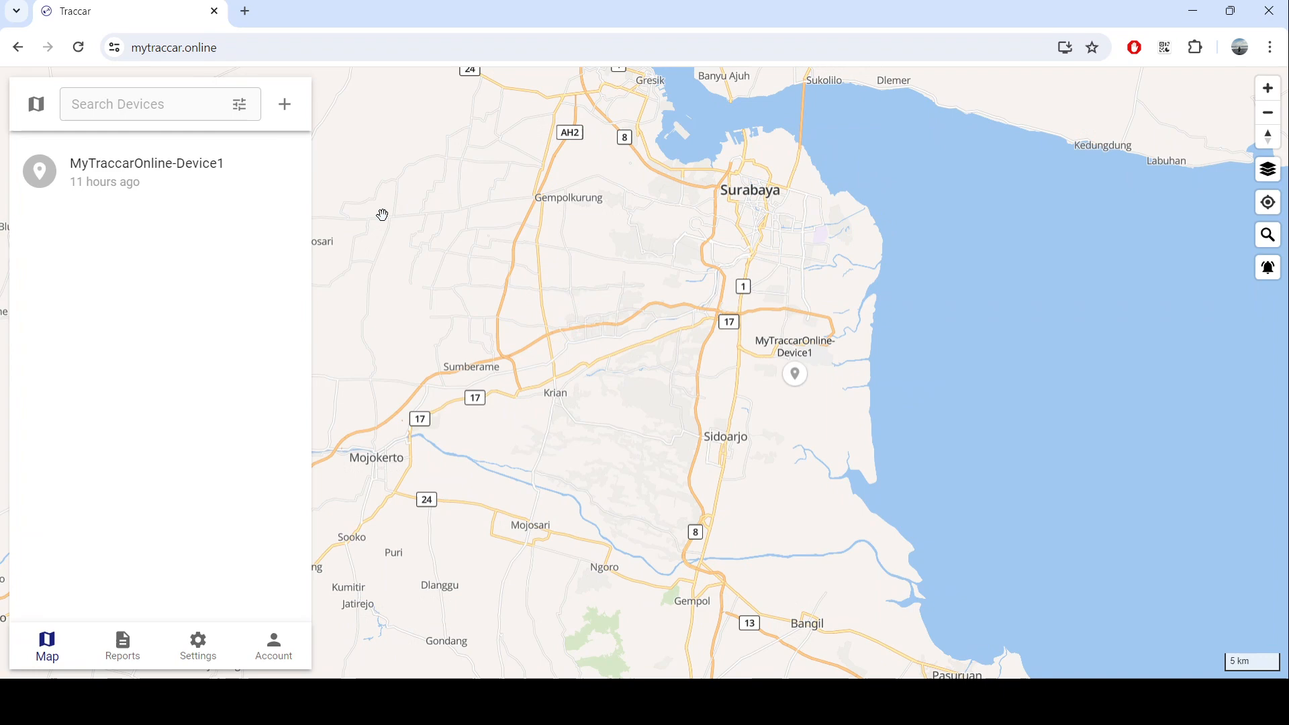
{"action": "mouse_move", "coordinate": [159, 186]}
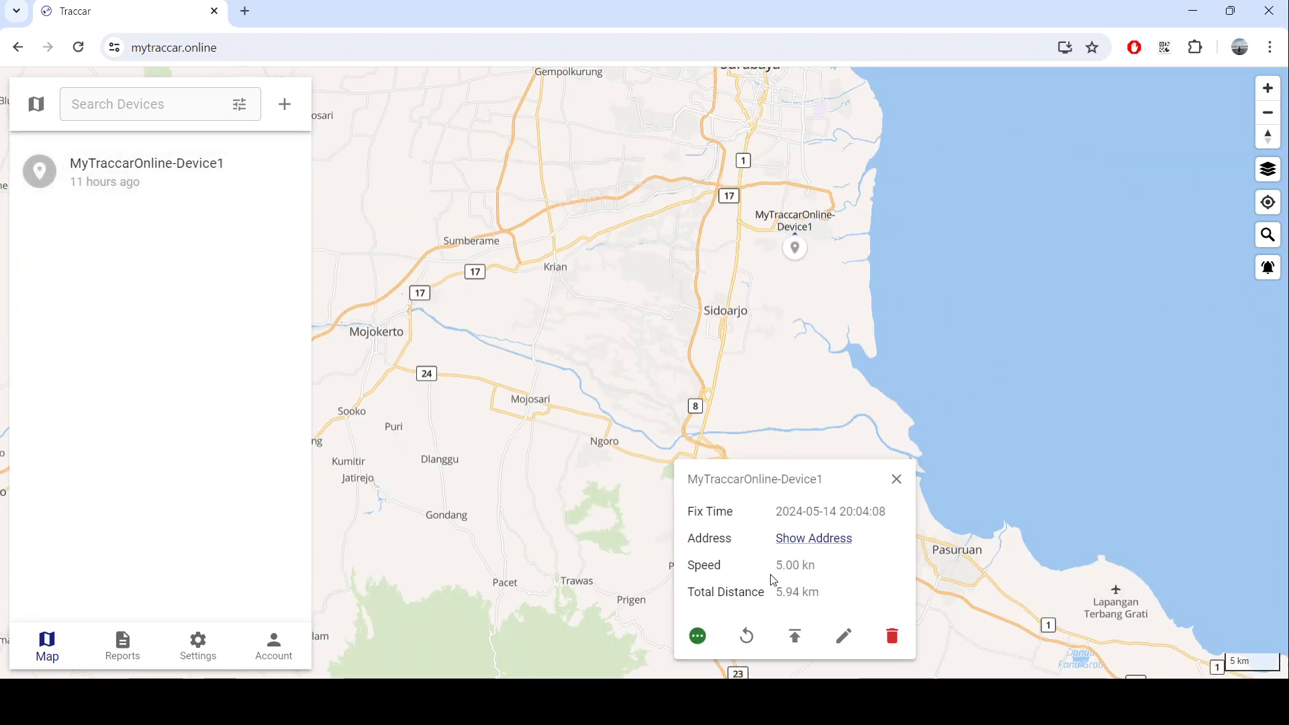
{"action": "left_click", "coordinate": [843, 635]}
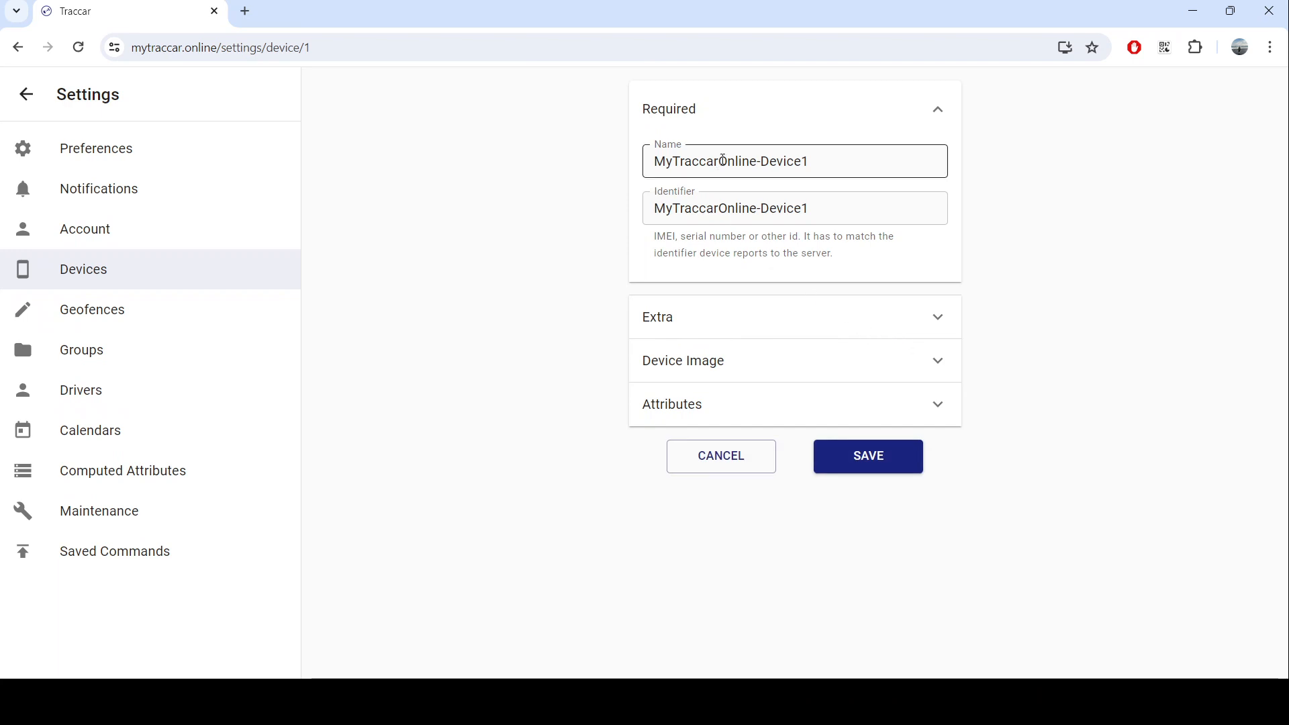
{"action": "left_click", "coordinate": [794, 206]}
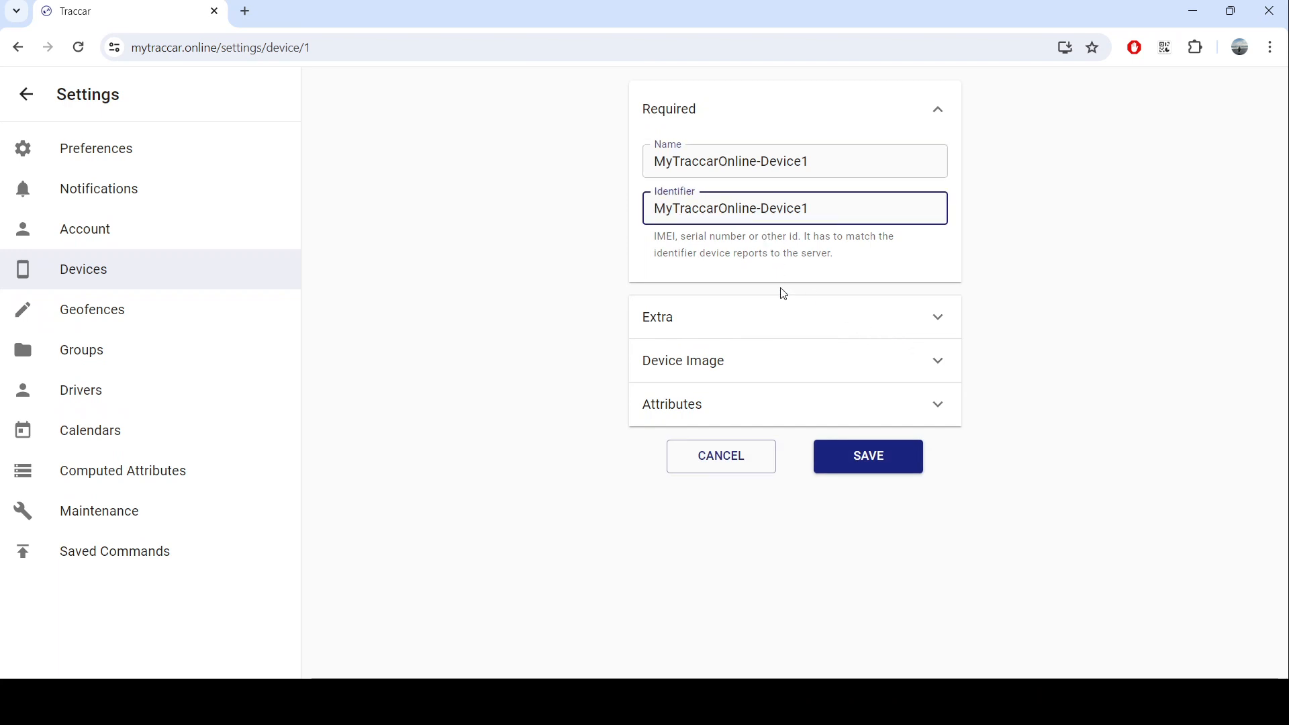
{"action": "left_click", "coordinate": [866, 455]}
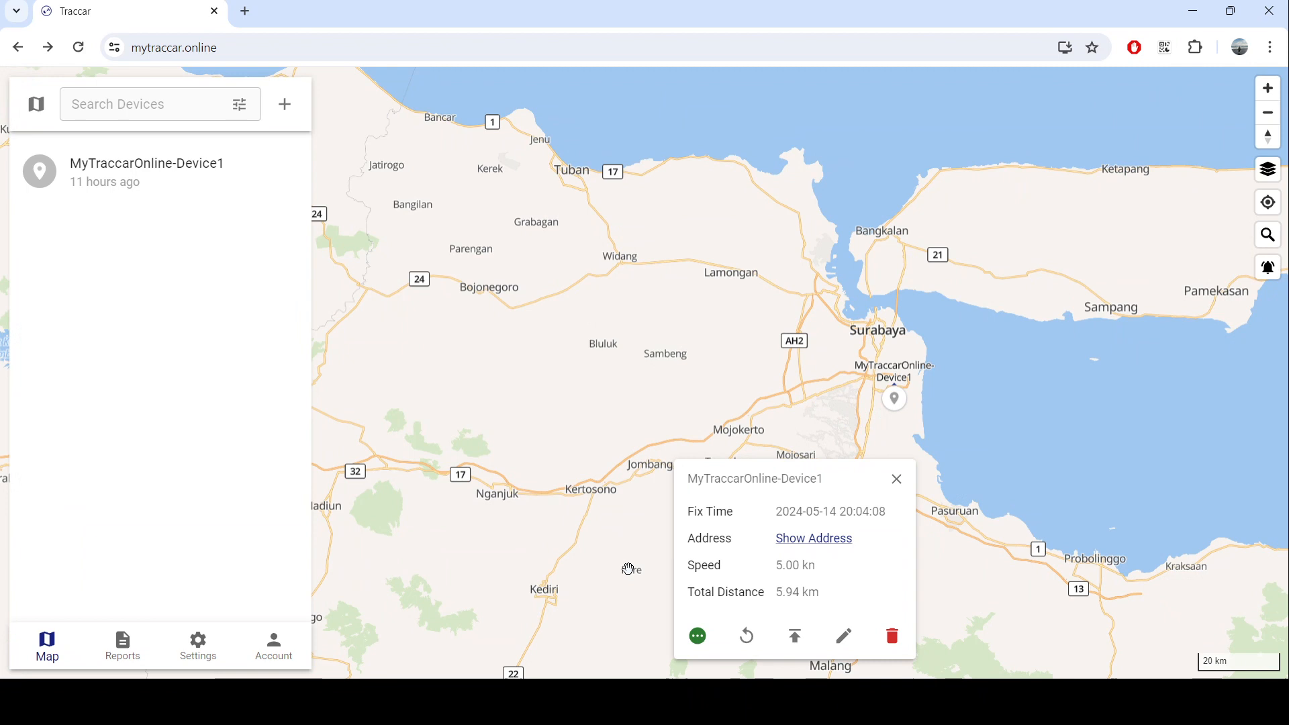
{"action": "mouse_move", "coordinate": [658, 484]}
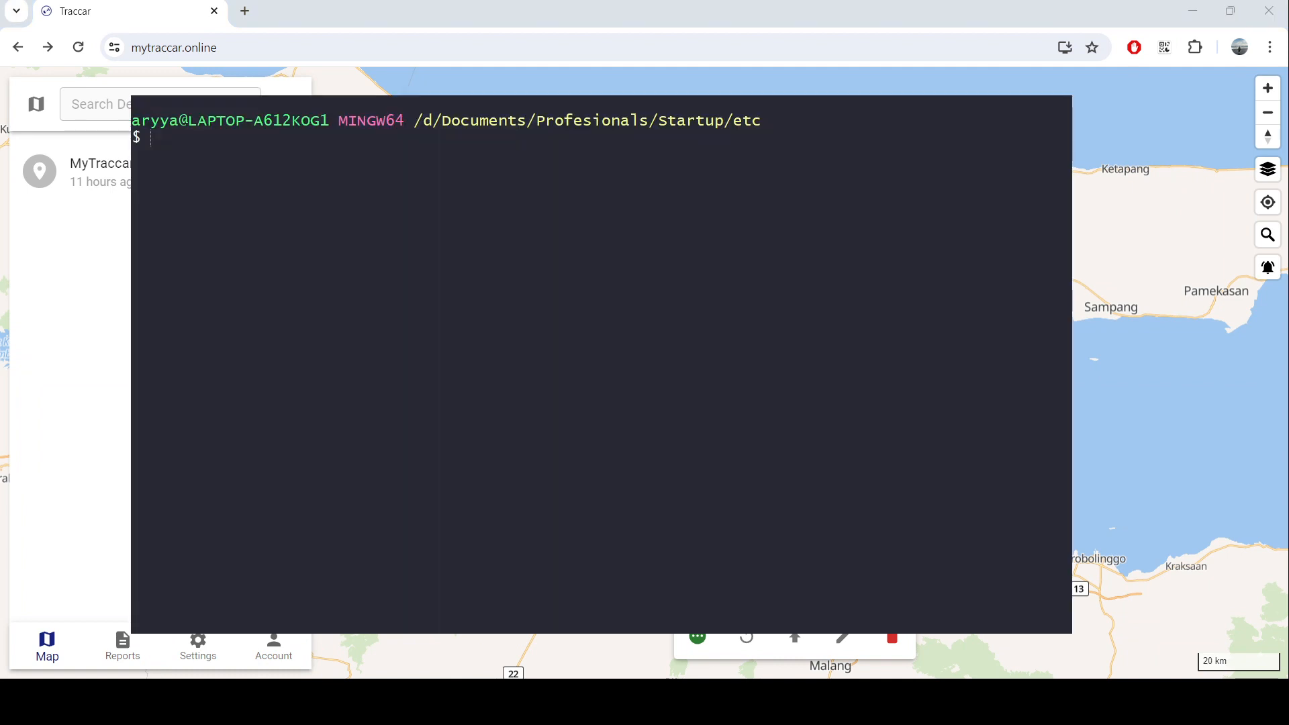
- Edit populate.py in nano so Populator() uses the identifier MyTraccarOnline-Device1
{"action": "type", "text": "nano"}
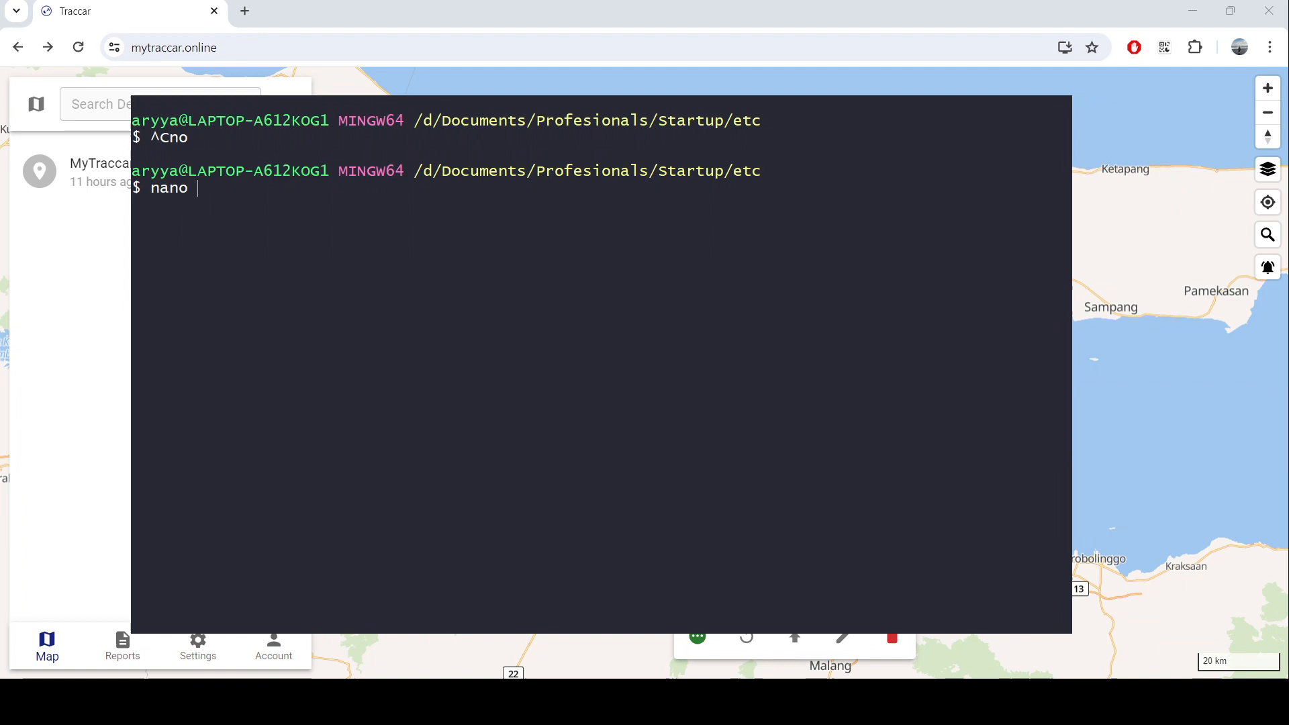
{"action": "type", "text": "popul"}
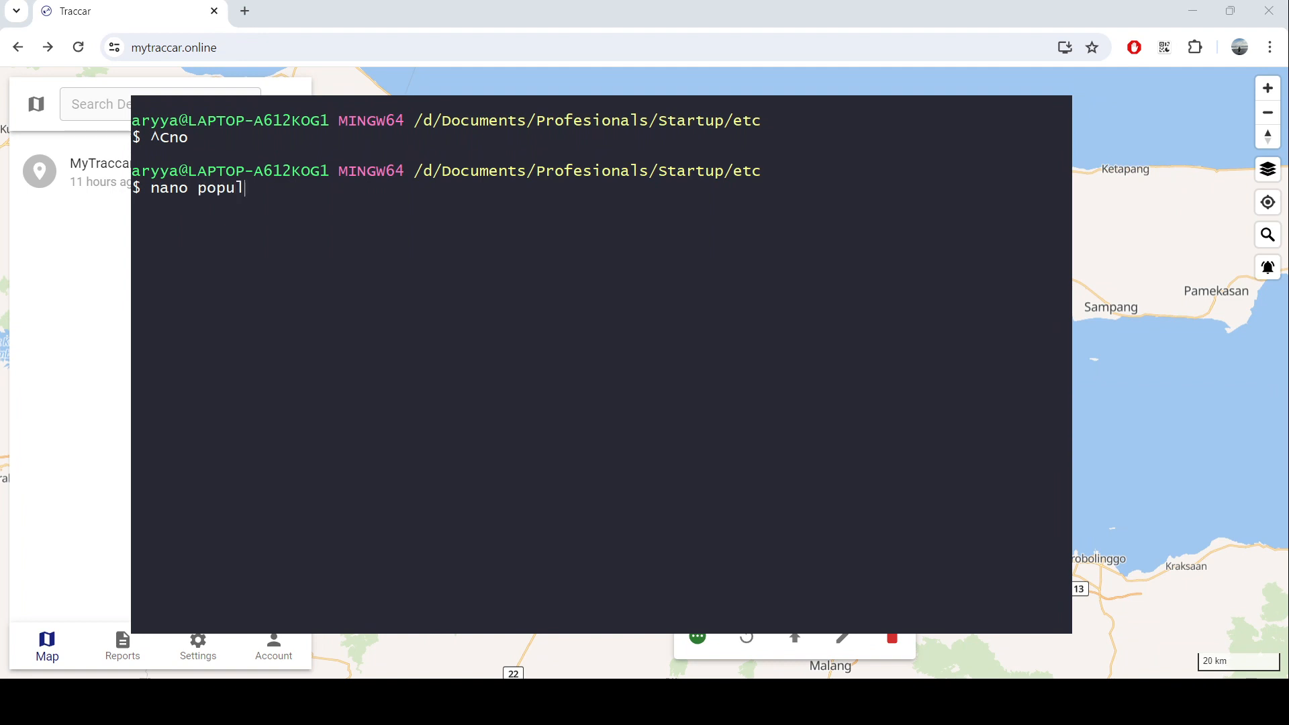
{"action": "type", "text": "ate.py"}
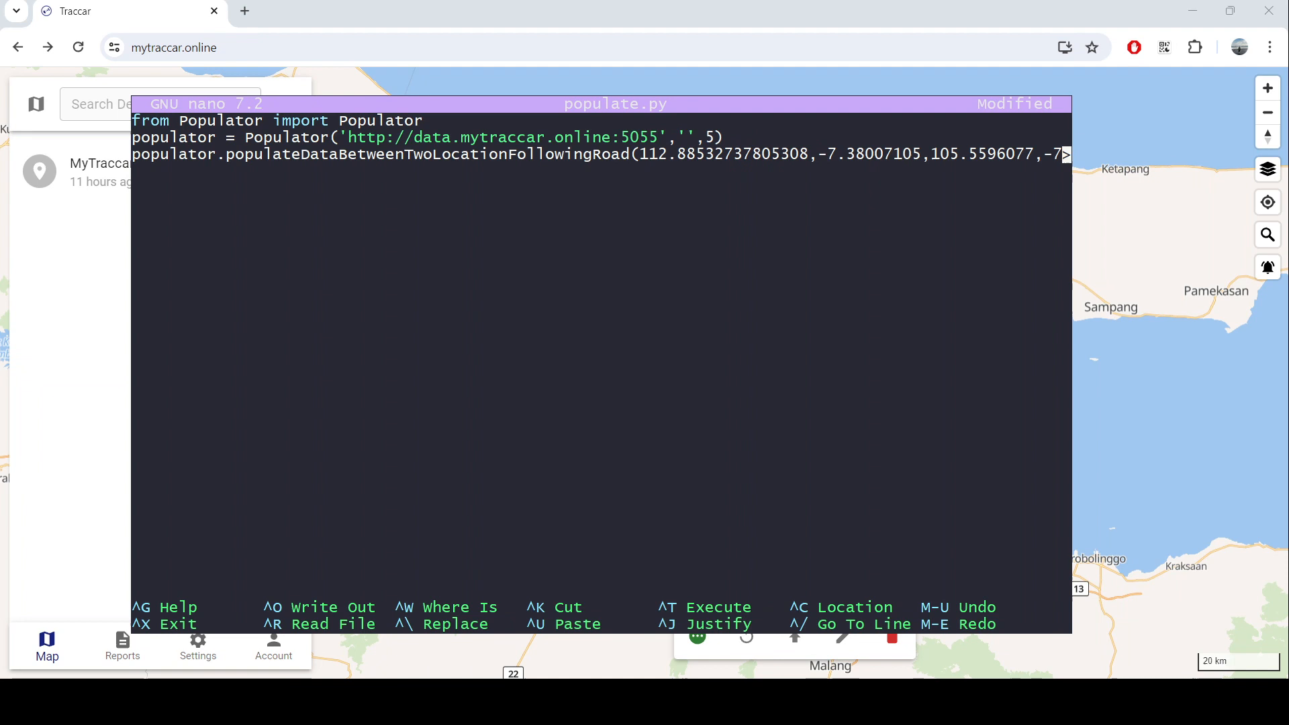
{"action": "type", "text": "MyTraccarOnline-Device1"}
{"action": "type", "text": "python"}
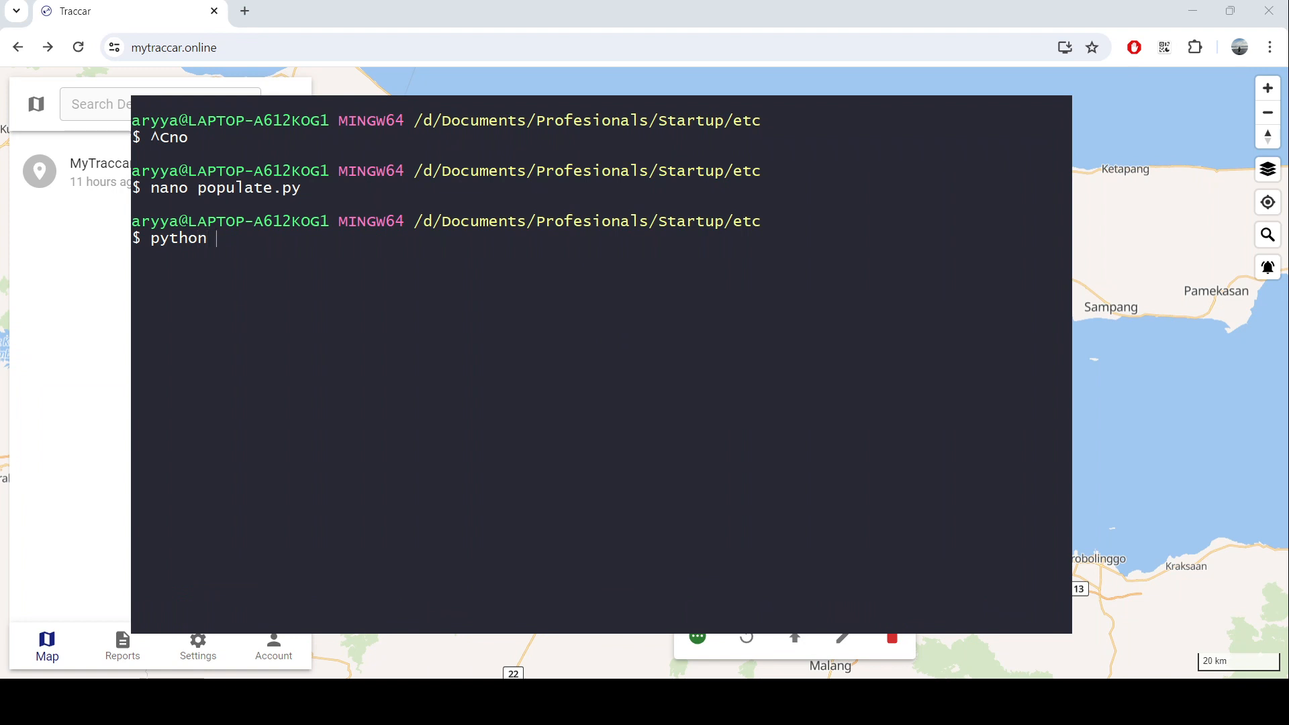
- Enter the command 'python populate.py' at the Git Bash prompt
{"action": "type", "text": "populat"}
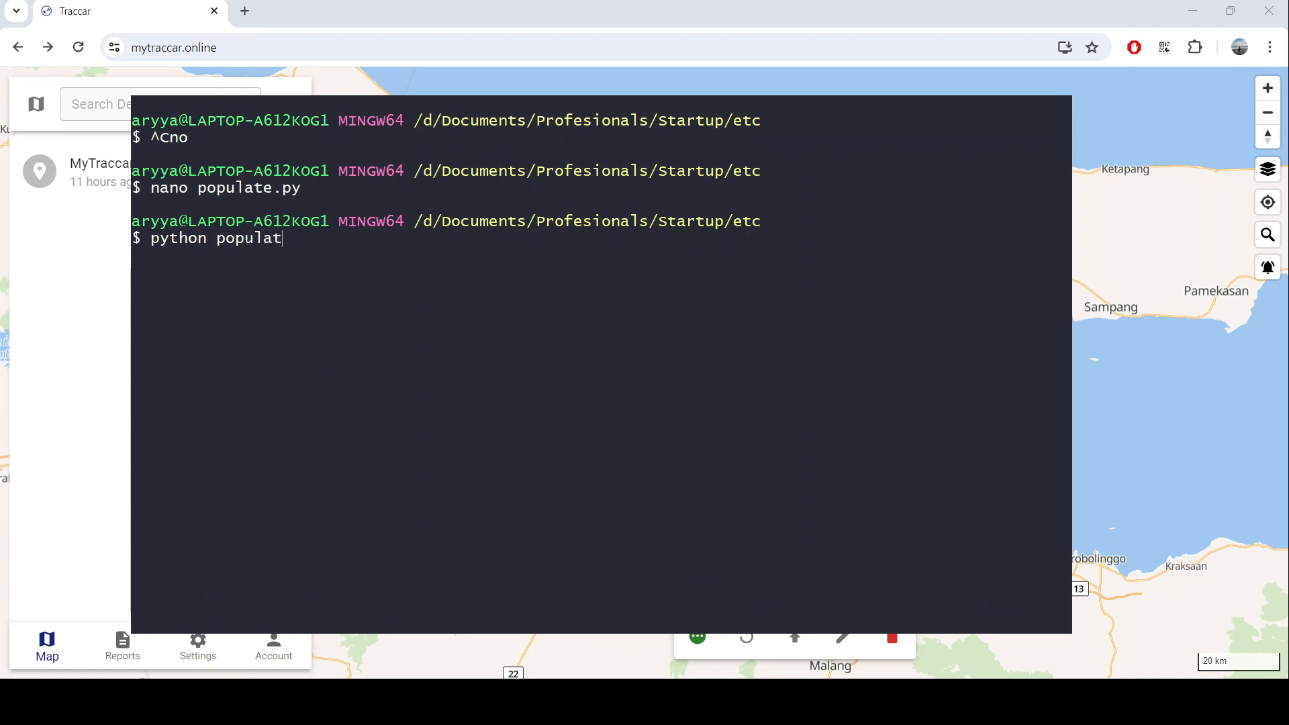
{"action": "type", "text": "e.py"}
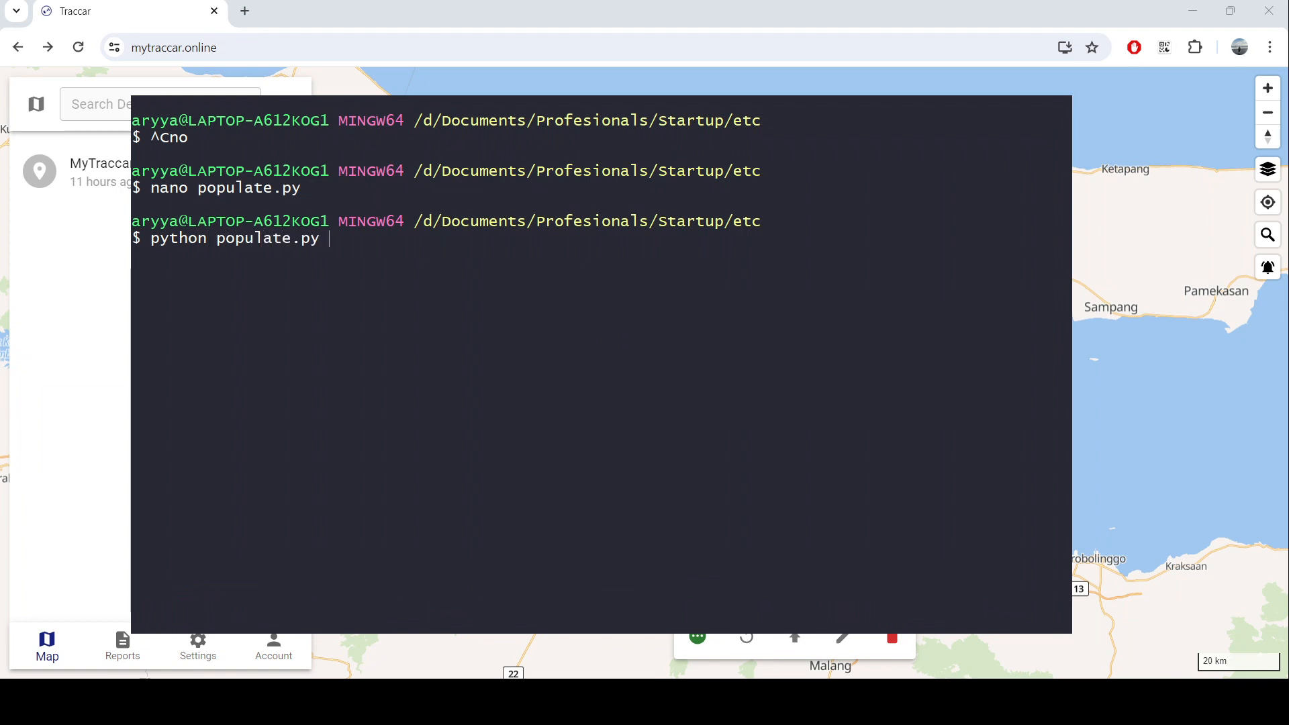
{"action": "mouse_move", "coordinate": [766, 558]}
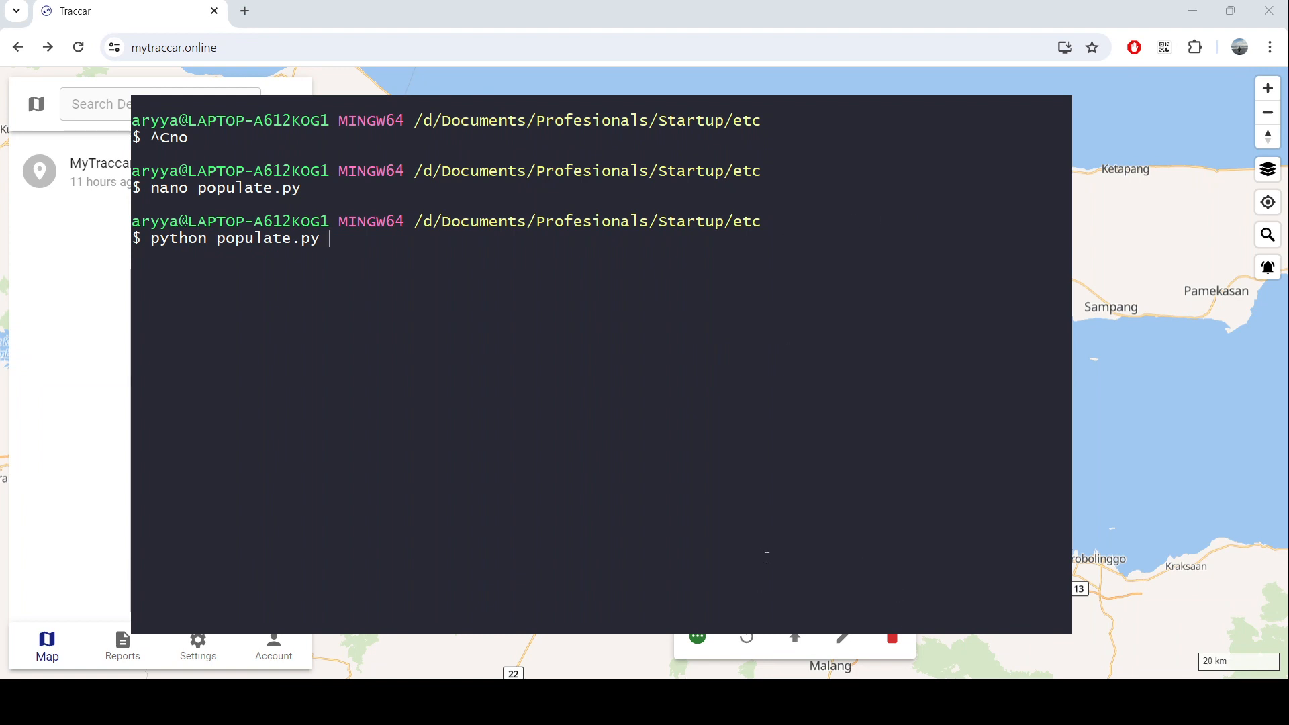
{"action": "mouse_move", "coordinate": [136, 586]}
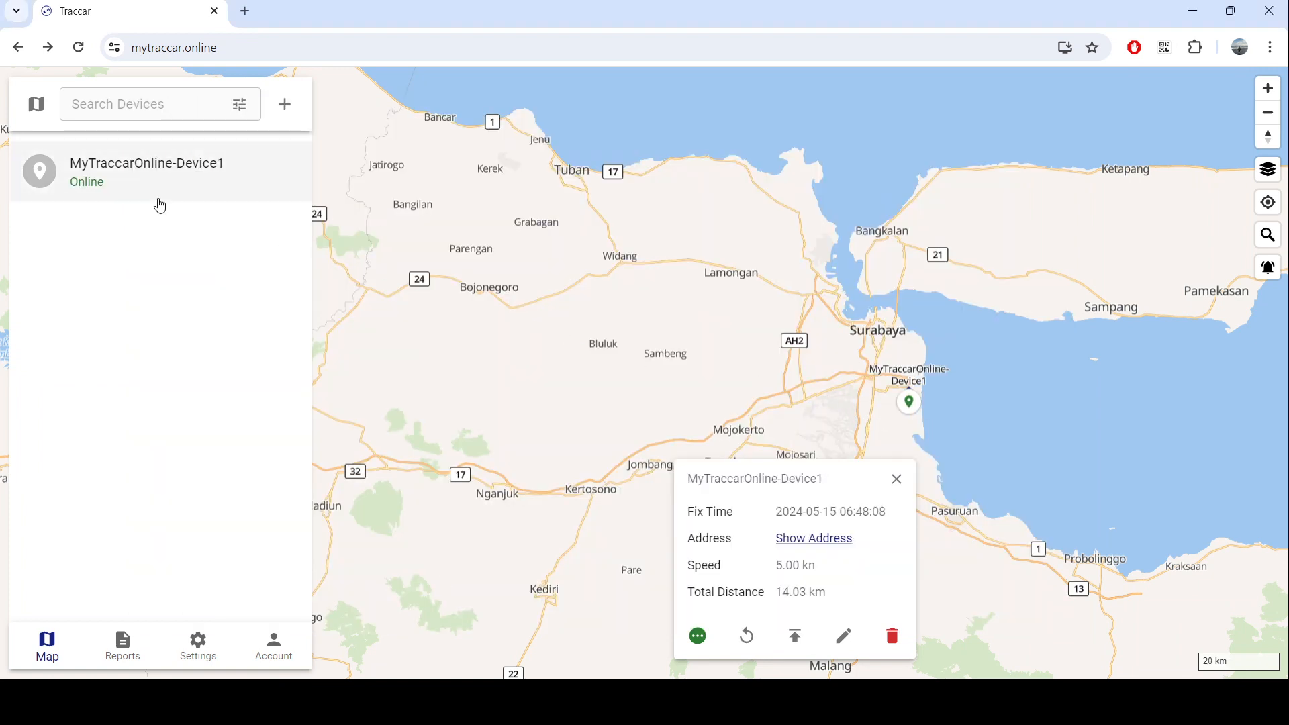
- Close the MyTraccarOnline-Device1 details card after it shows Online with 14.03 km total distance
{"action": "left_click", "coordinate": [895, 478]}
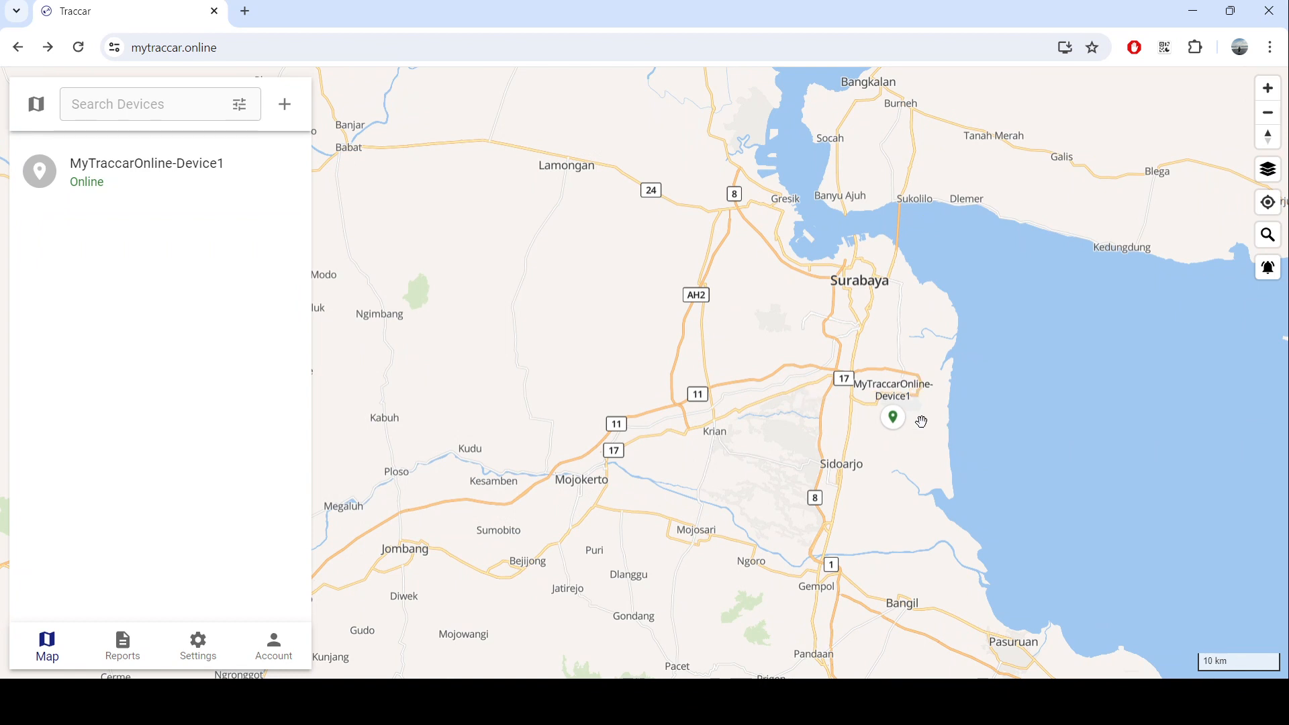
{"action": "mouse_move", "coordinate": [867, 393]}
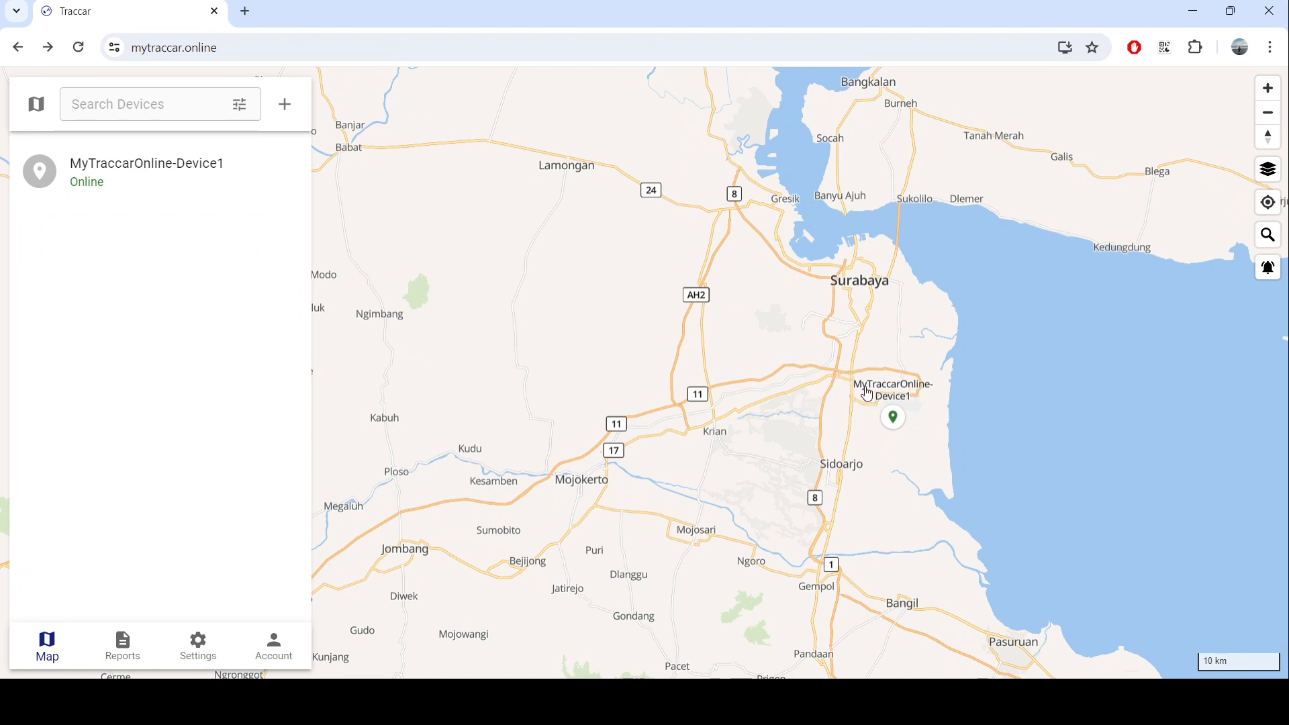